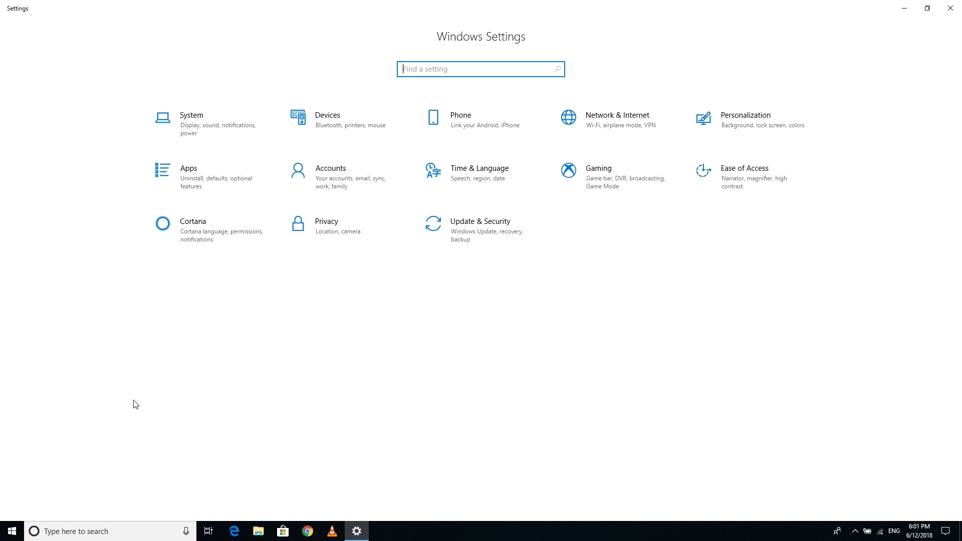
# Show the Windows Security page under Update & Security in Settings
pyautogui.click(480, 221)
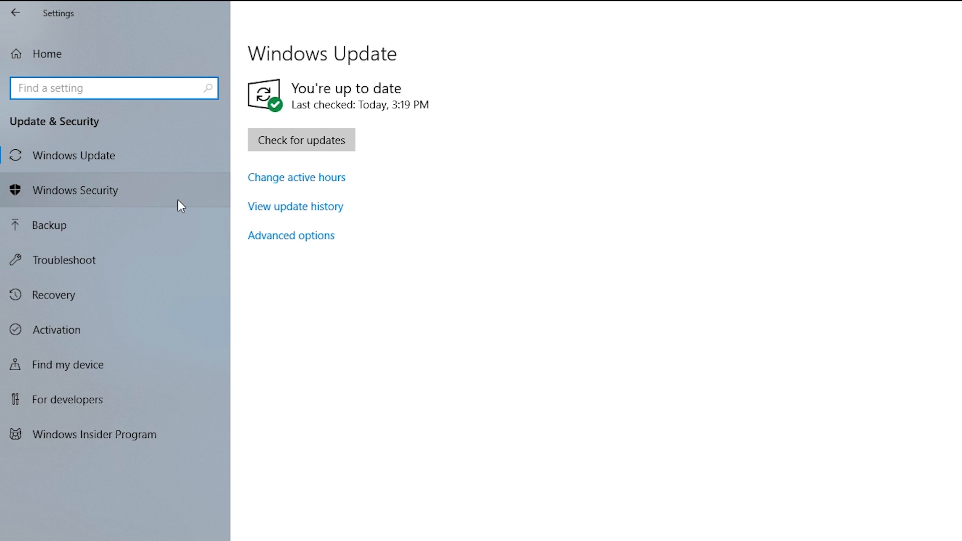
pyautogui.click(75, 191)
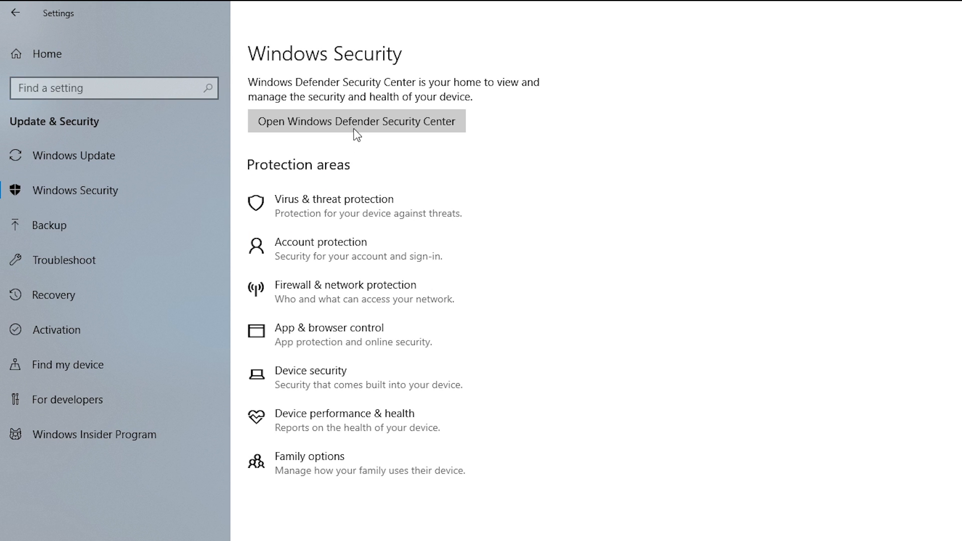
# Launch Windows Defender Security Center from the Windows Security page
pyautogui.click(356, 121)
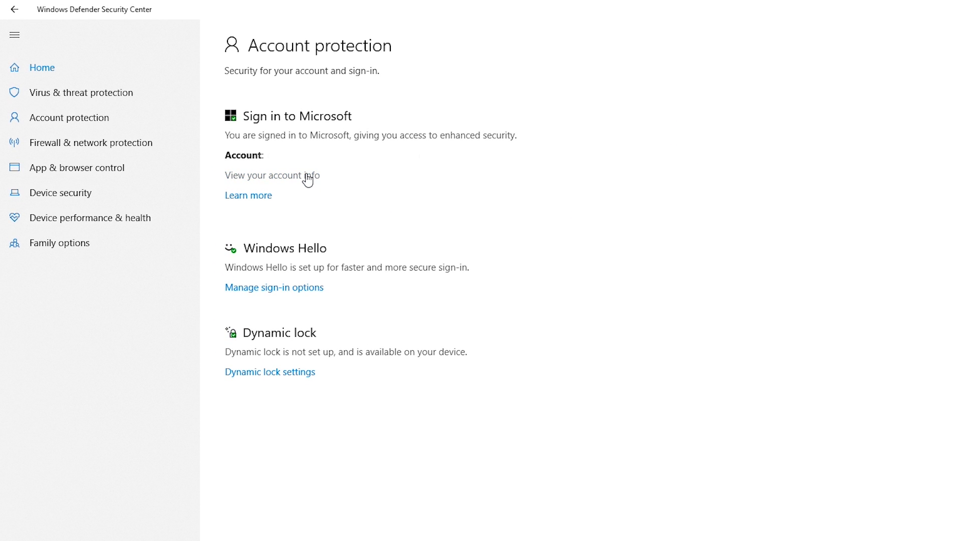
# View the account info and Sign-in options, then return to Defender and show Device security
pyautogui.click(273, 176)
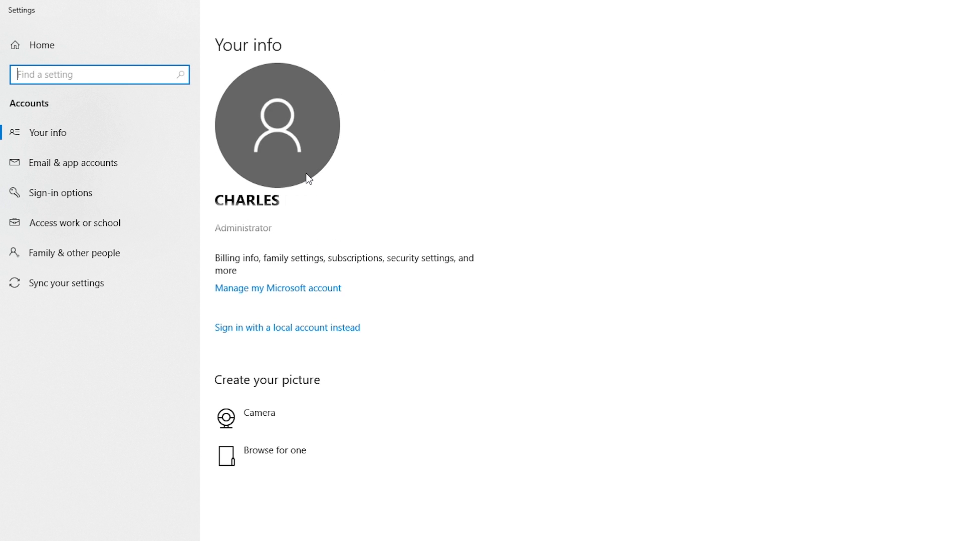
pyautogui.moveTo(309, 181)
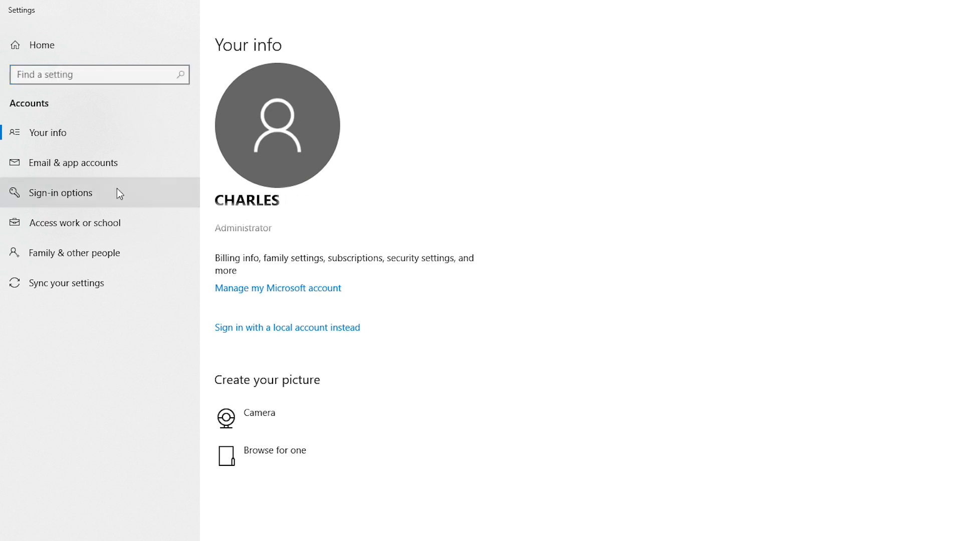
pyautogui.click(60, 193)
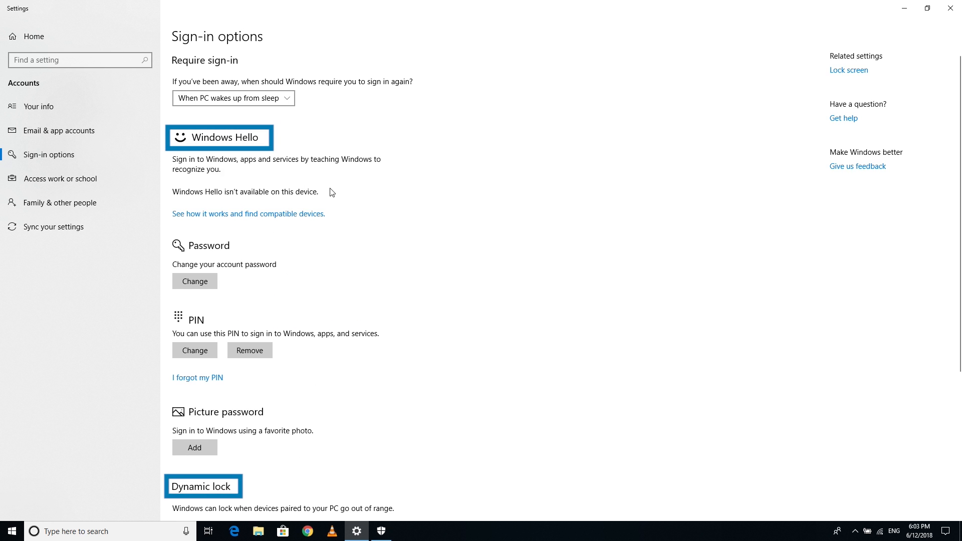
pyautogui.moveTo(381, 239)
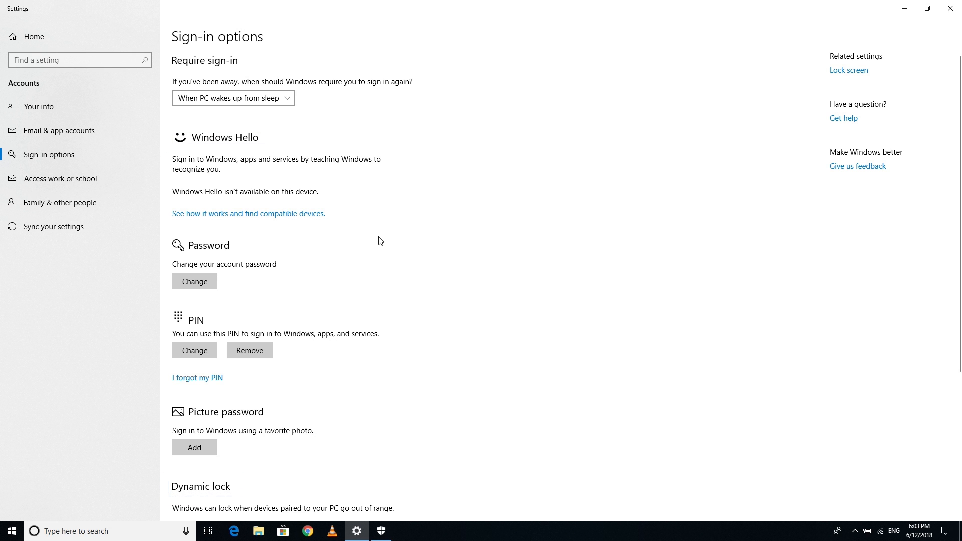
pyautogui.click(381, 531)
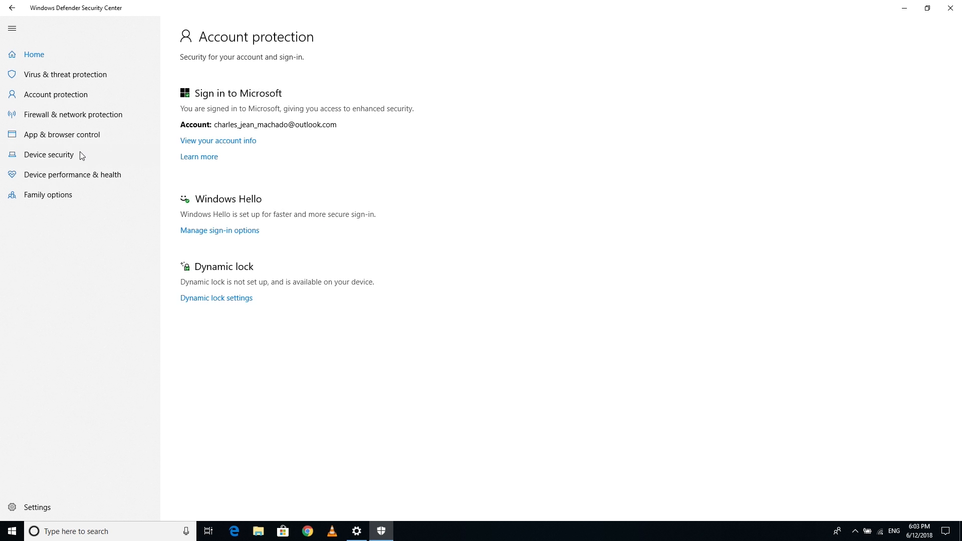
pyautogui.click(49, 154)
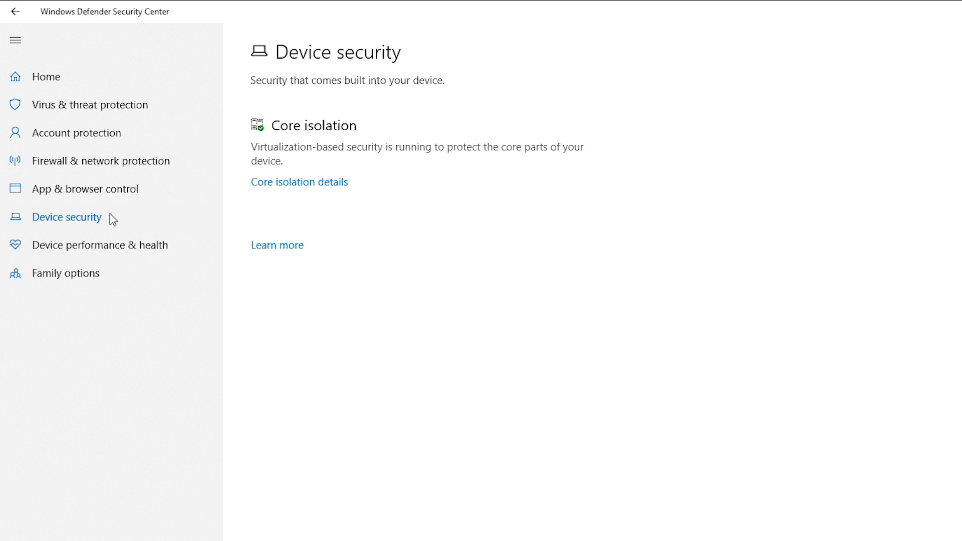
# Switch Memory integrity on under Core isolation details, then close the security center
pyautogui.click(300, 181)
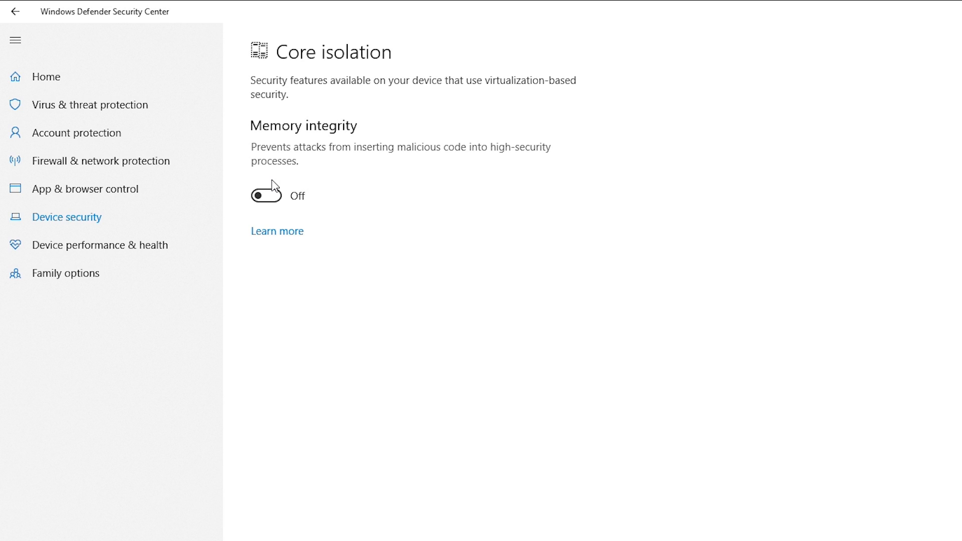
pyautogui.click(267, 195)
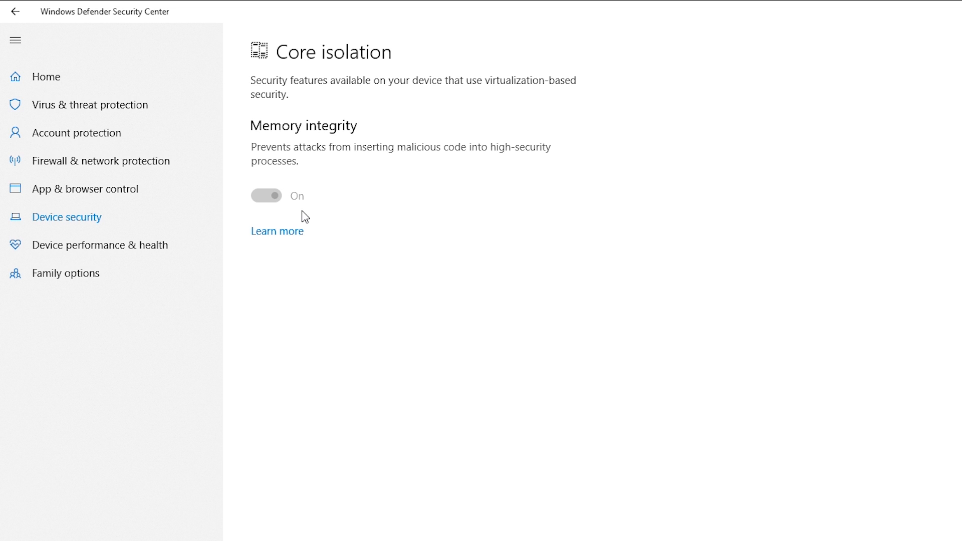
pyautogui.moveTo(311, 211)
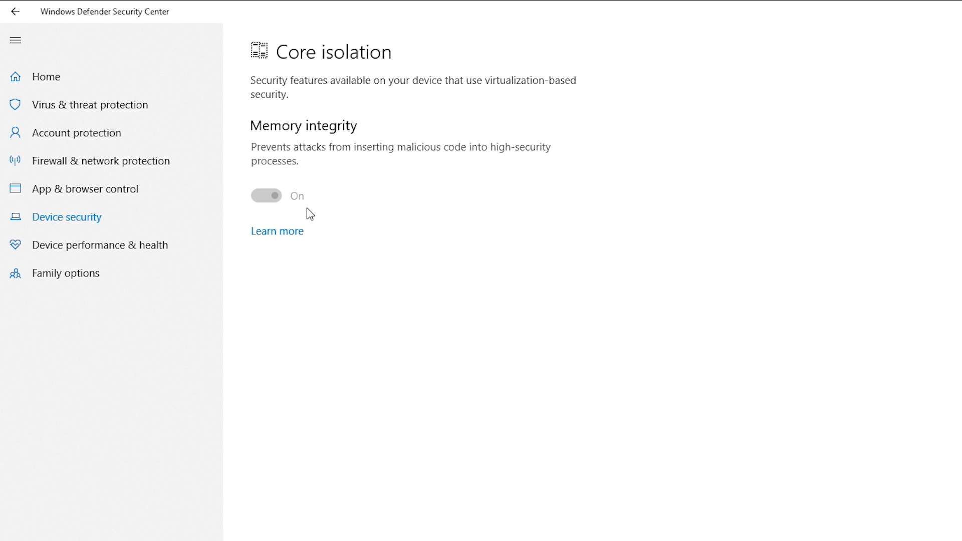
pyautogui.click(16, 14)
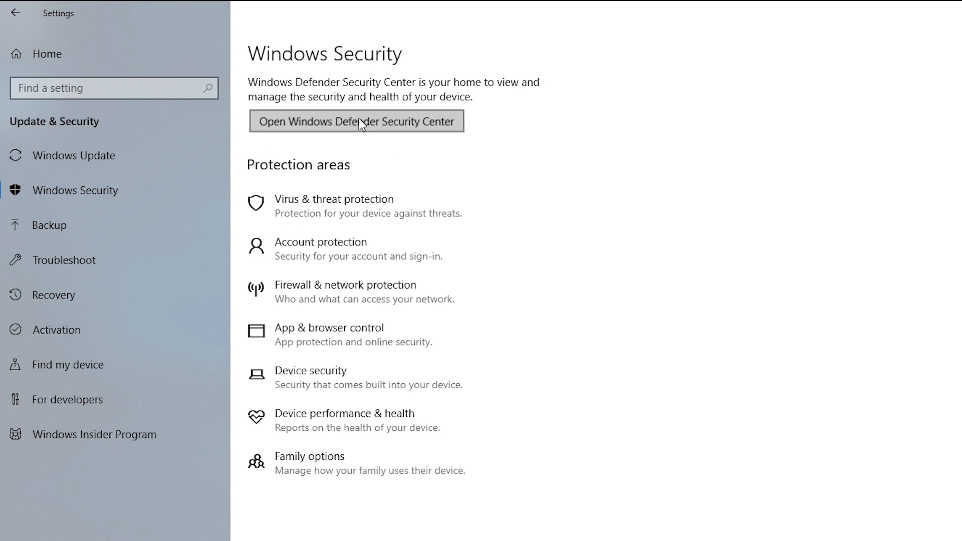